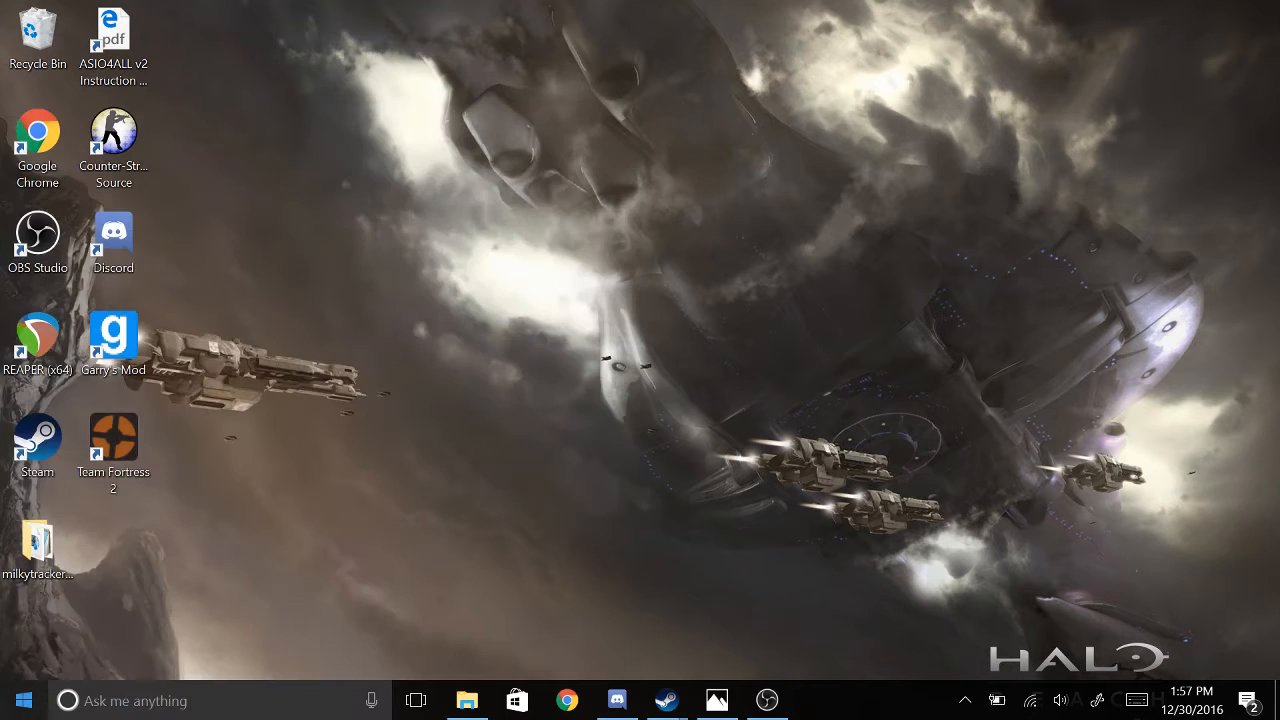
- Bring up the Start menu listing apps and the This PC tile
left_click(24, 700)
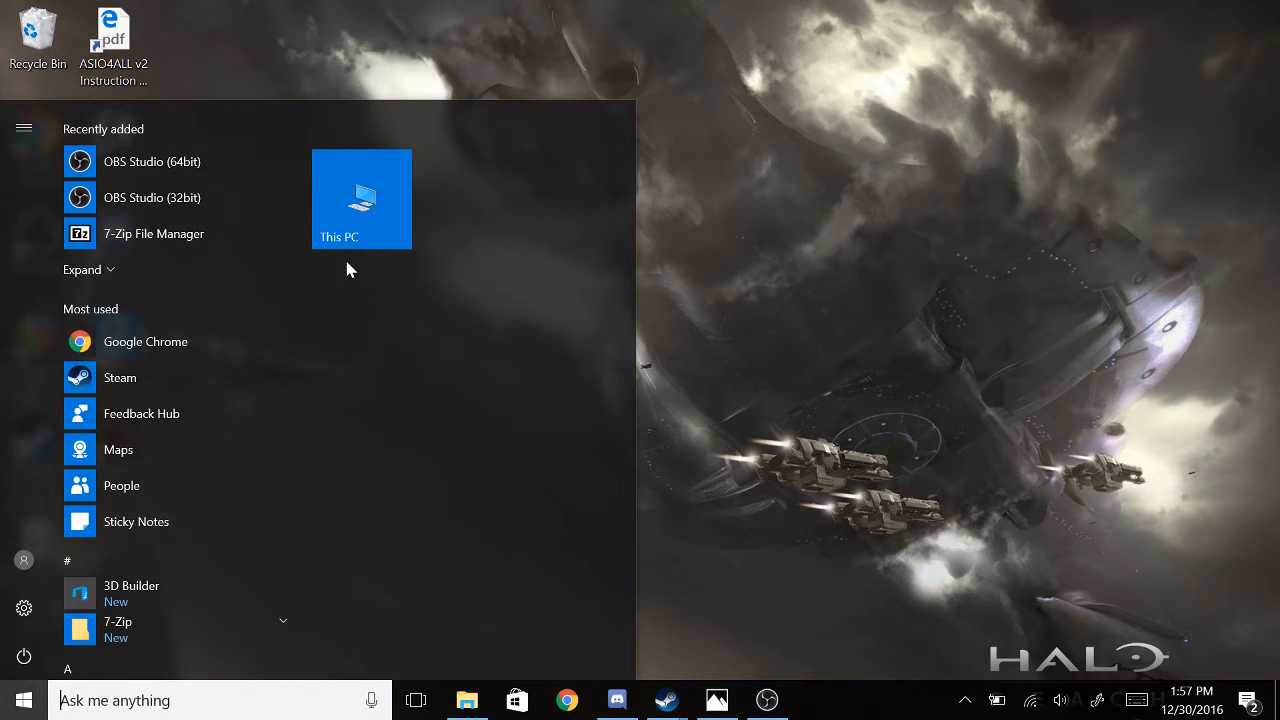
mouse_move(156, 332)
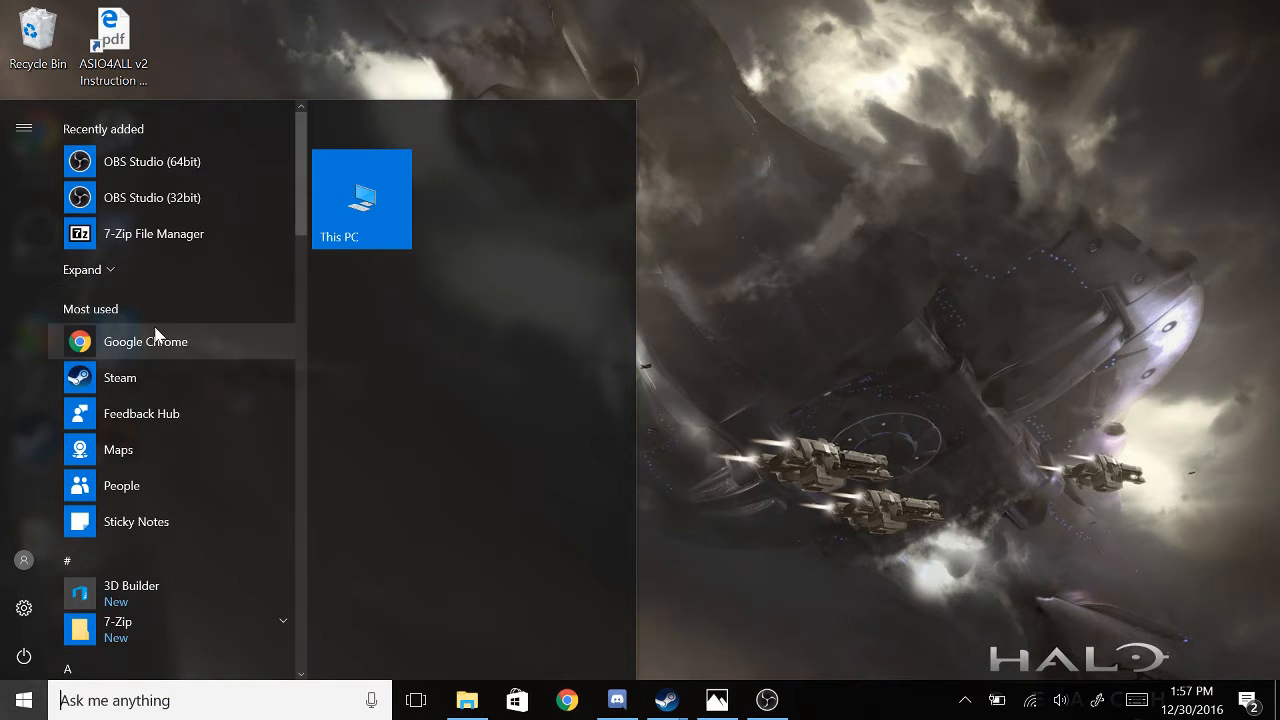
mouse_move(436, 218)
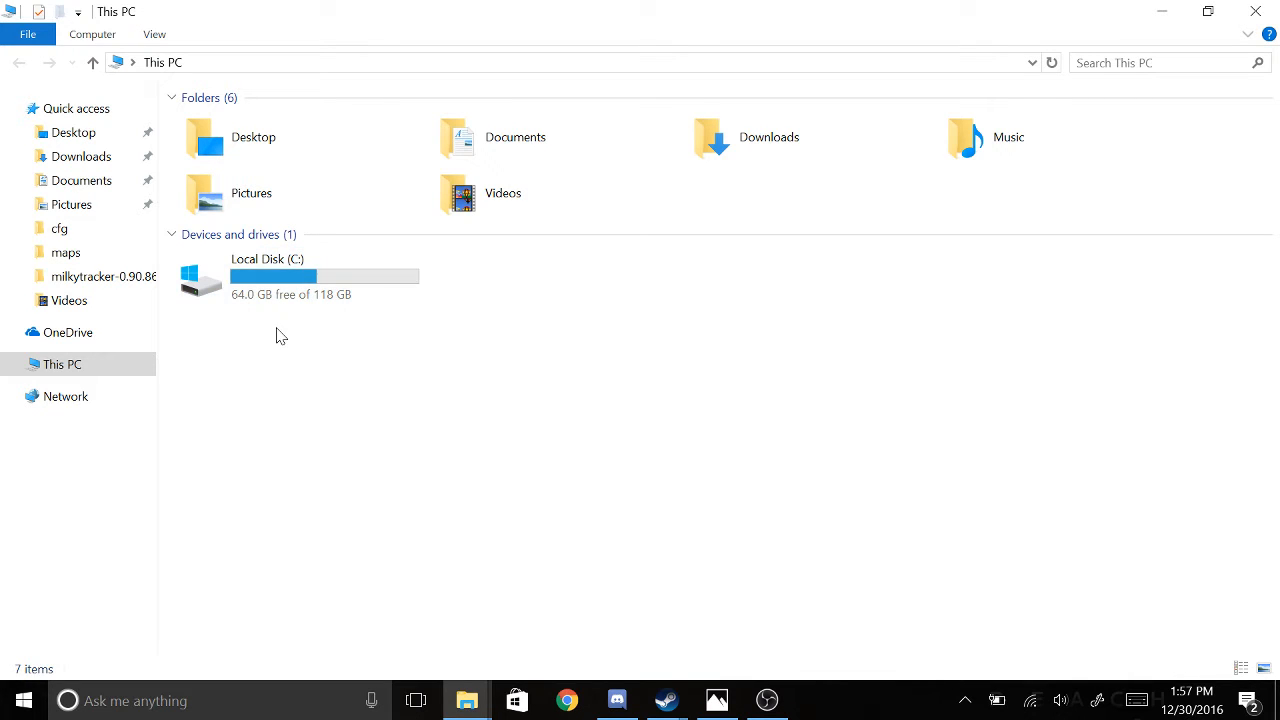
- Navigate into C:\Program Files (x86)\Steam\steamapps\common
double_click(268, 276)
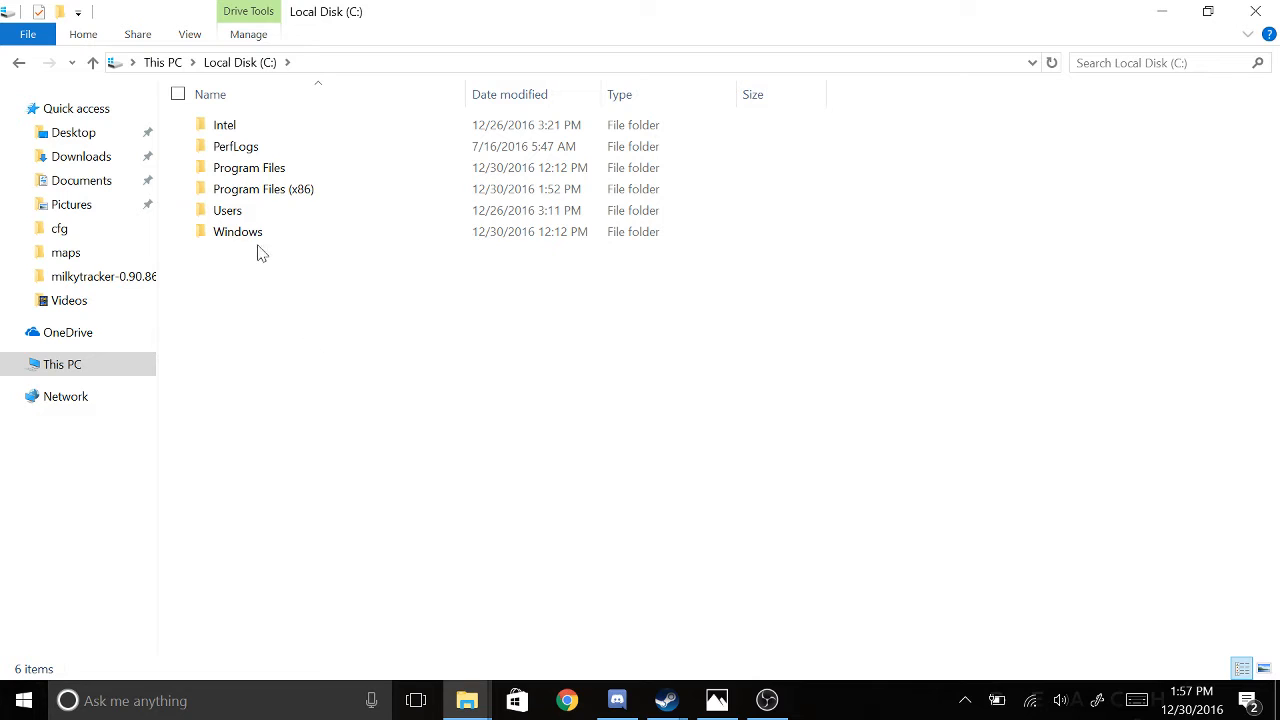
double_click(264, 188)
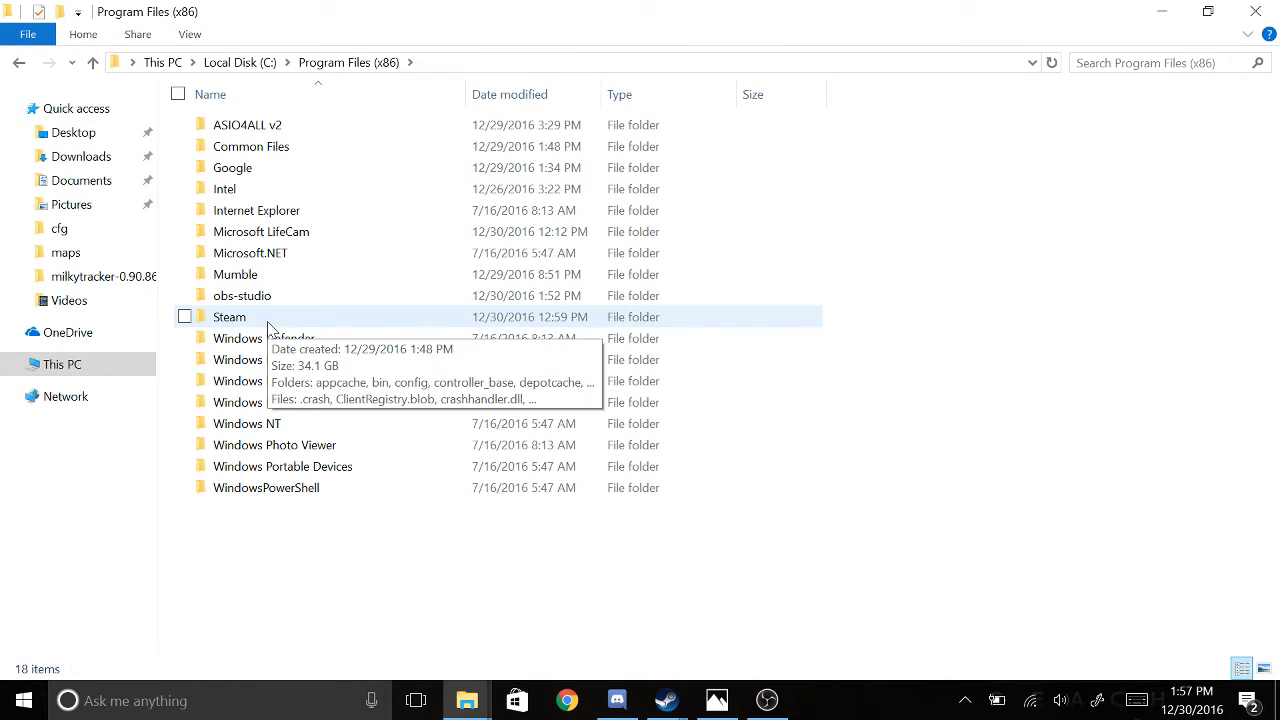
double_click(228, 316)
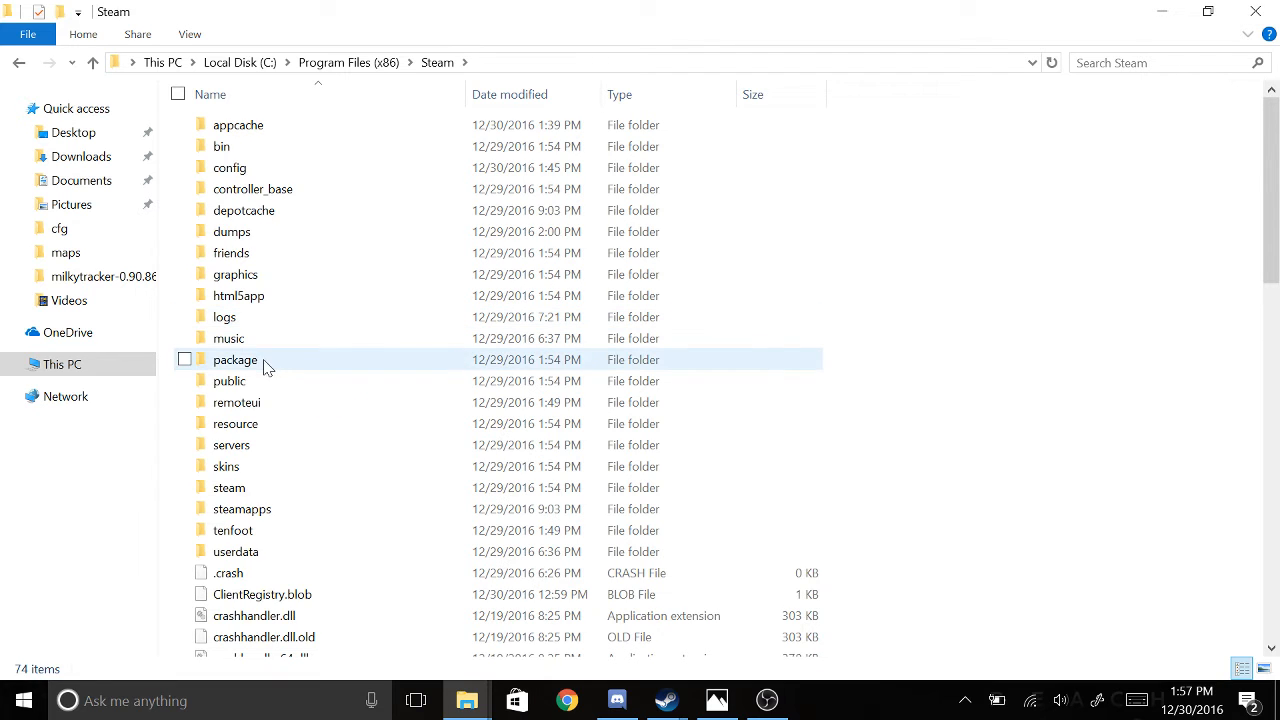
left_click(232, 444)
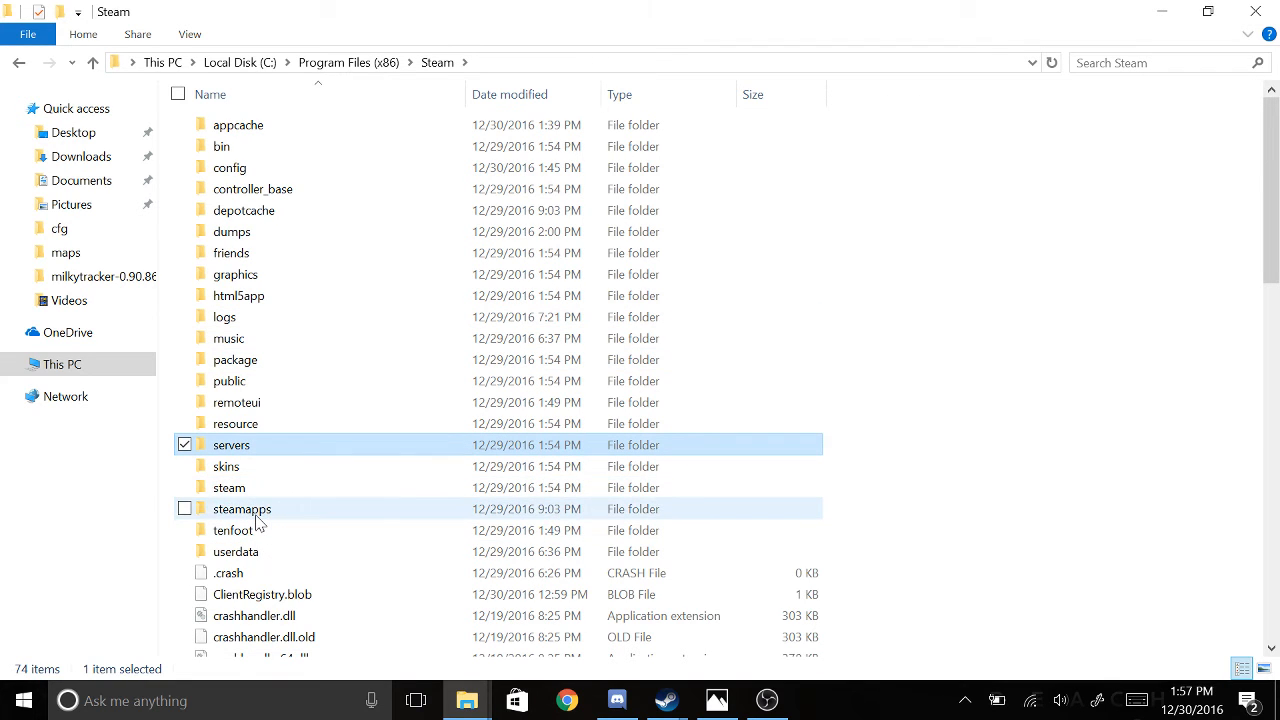
double_click(242, 510)
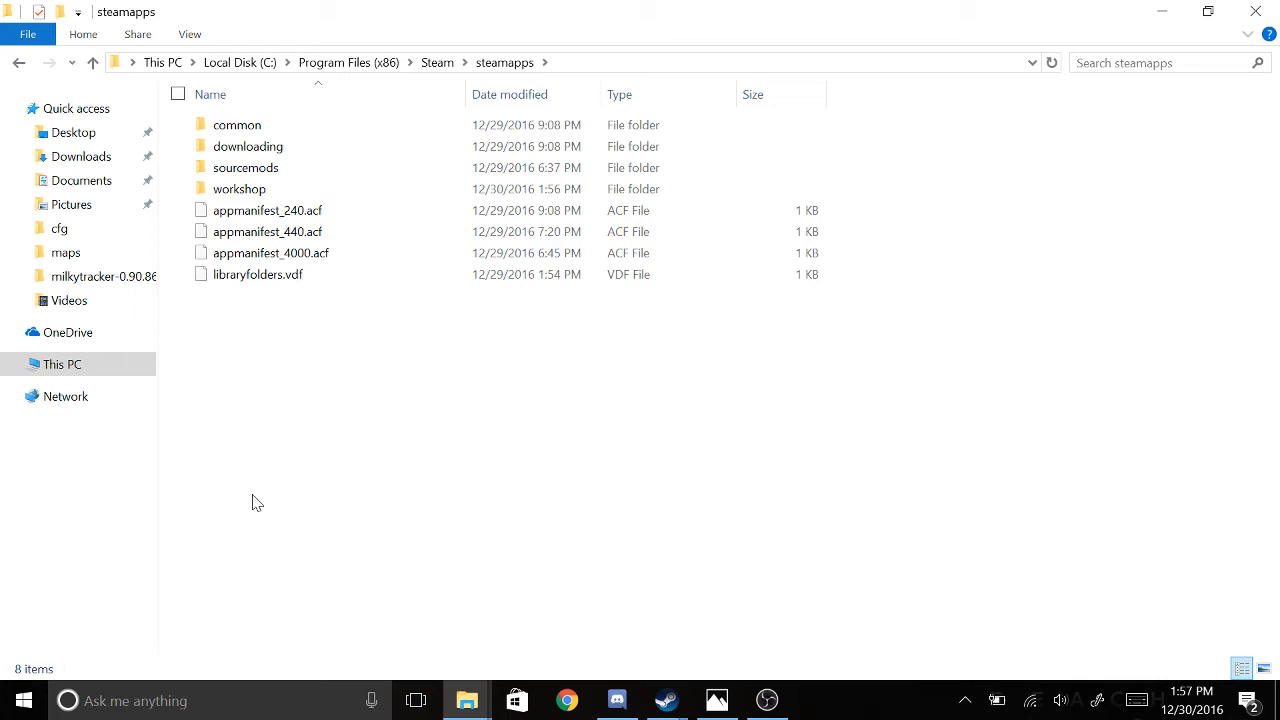
double_click(236, 124)
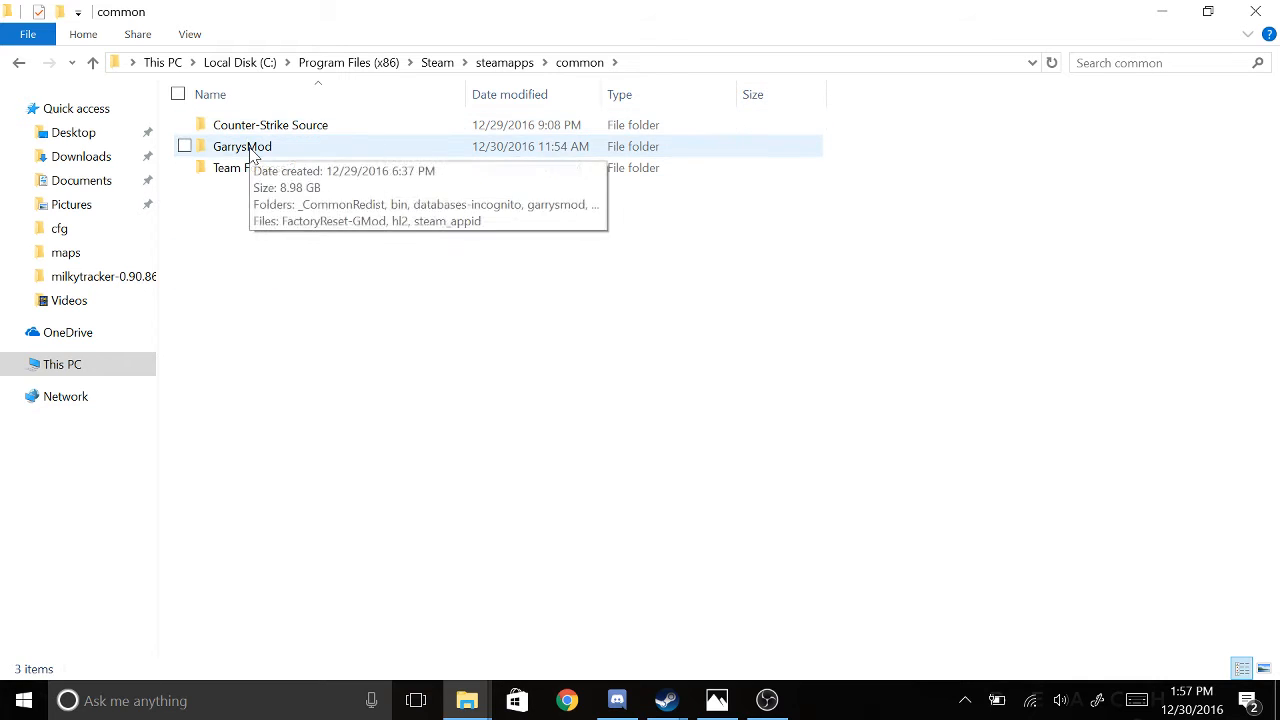
- Continue into GarrysMod\garrysmod\cfg to list the config files
double_click(240, 146)
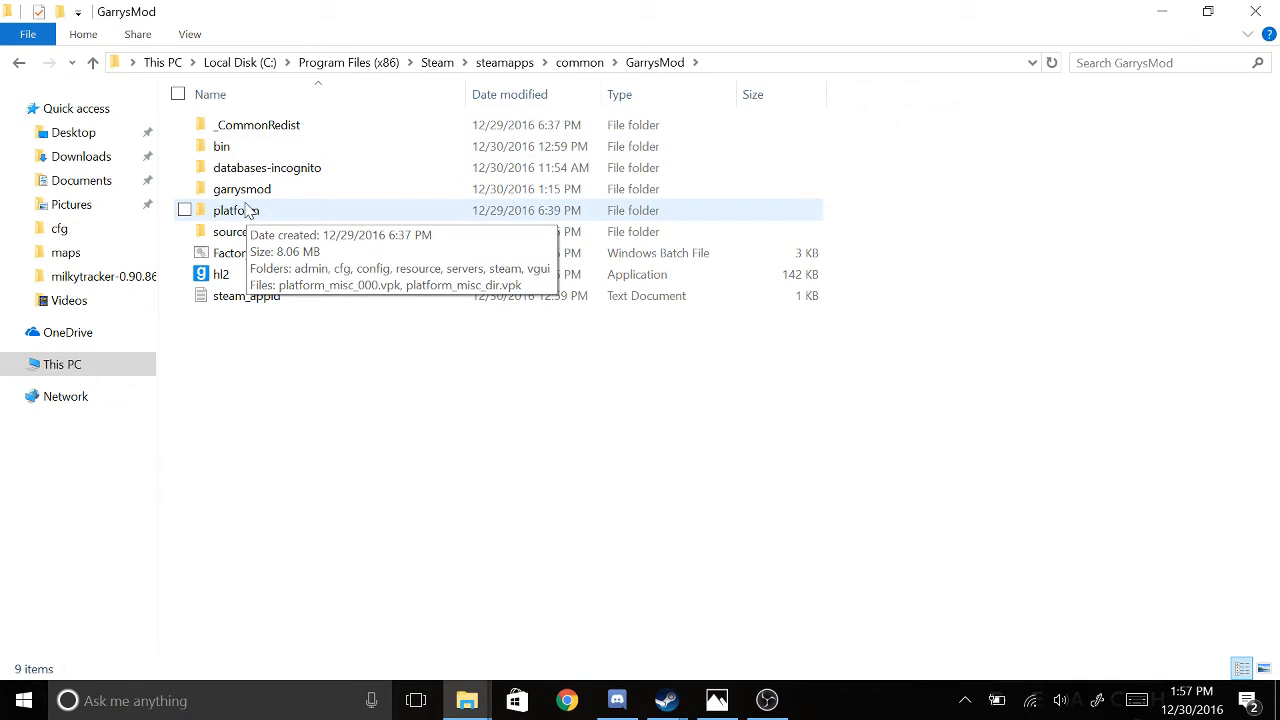
double_click(240, 188)
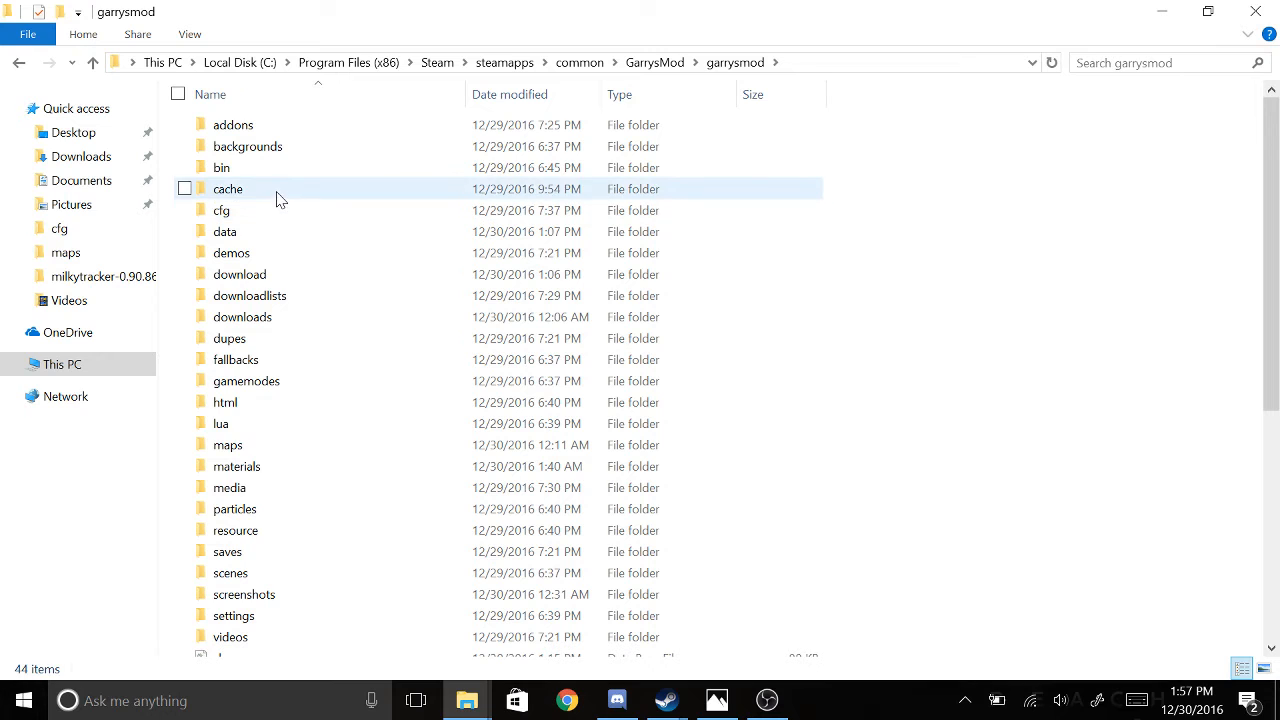
left_click(220, 210)
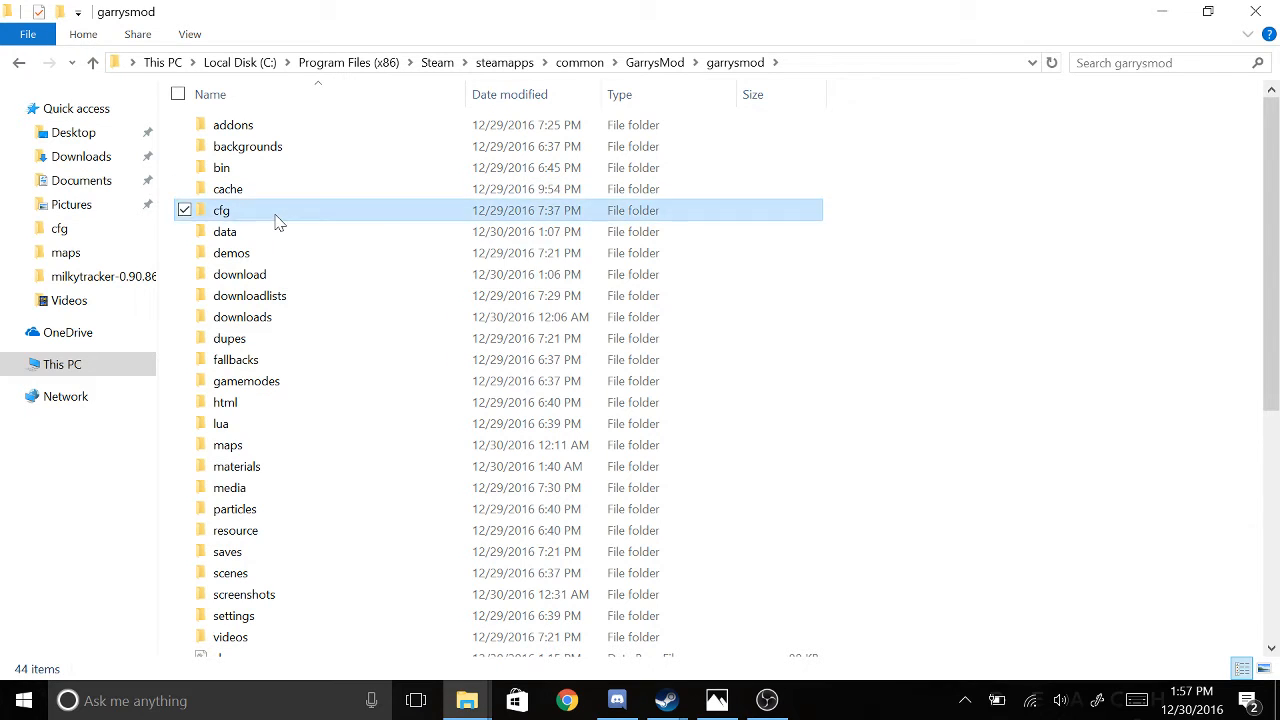
double_click(220, 210)
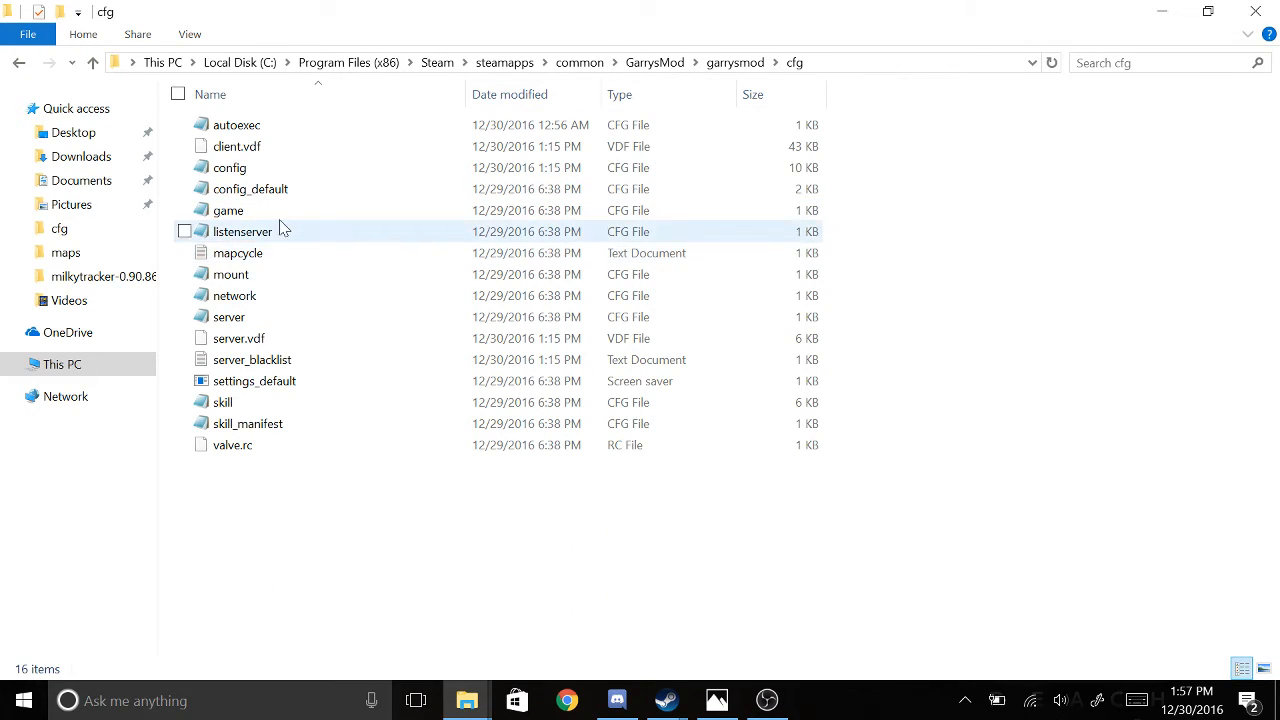
- Open the autoexec config file with Notepad via Open with…
left_click(236, 124)
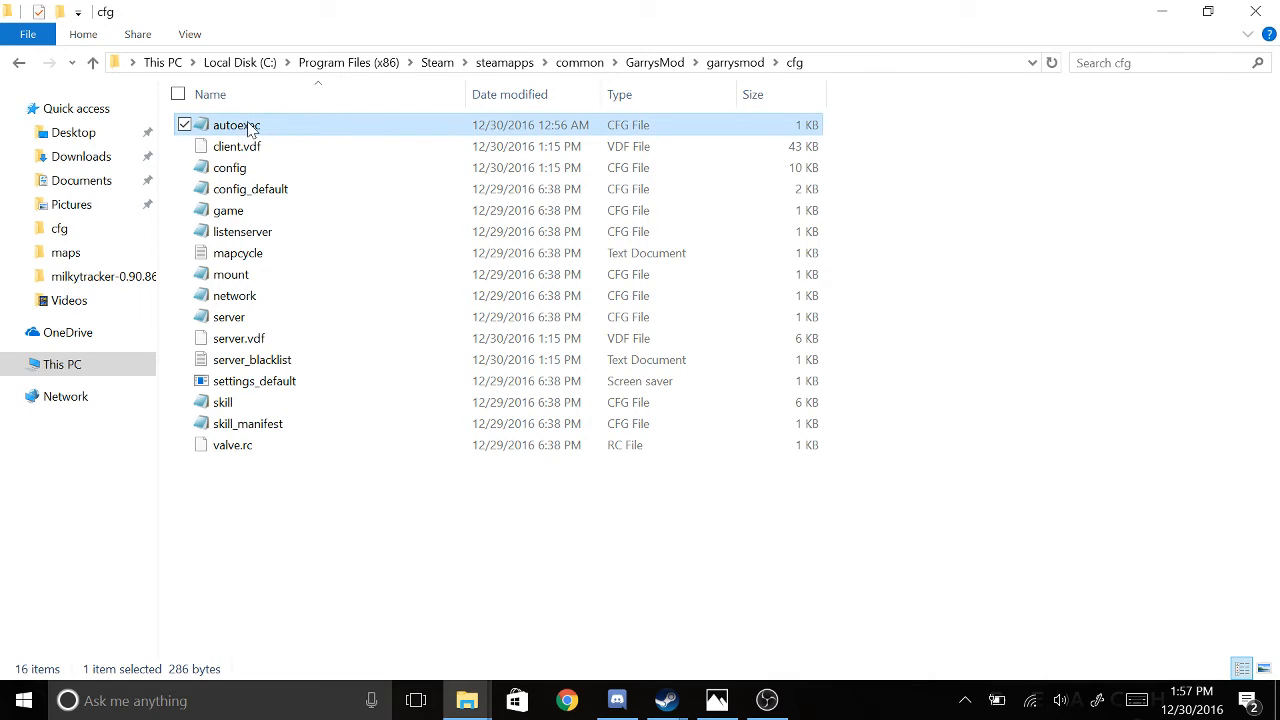
right_click(236, 124)
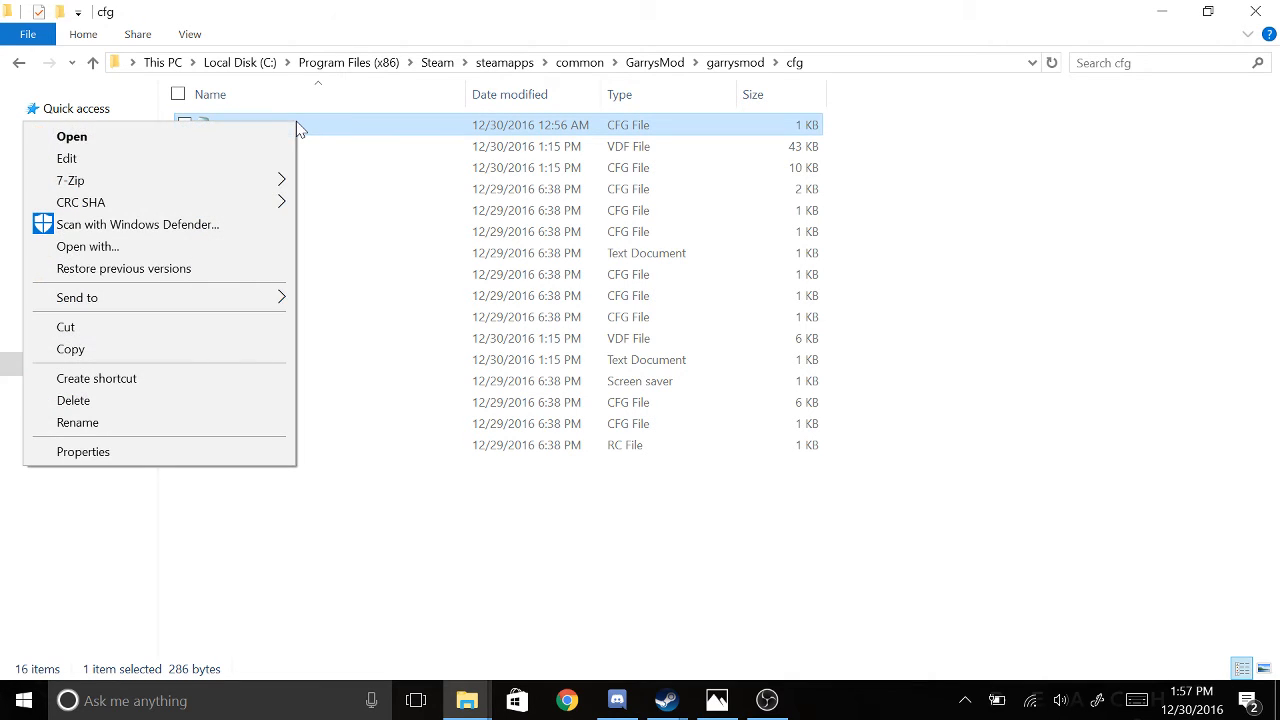
mouse_move(190, 284)
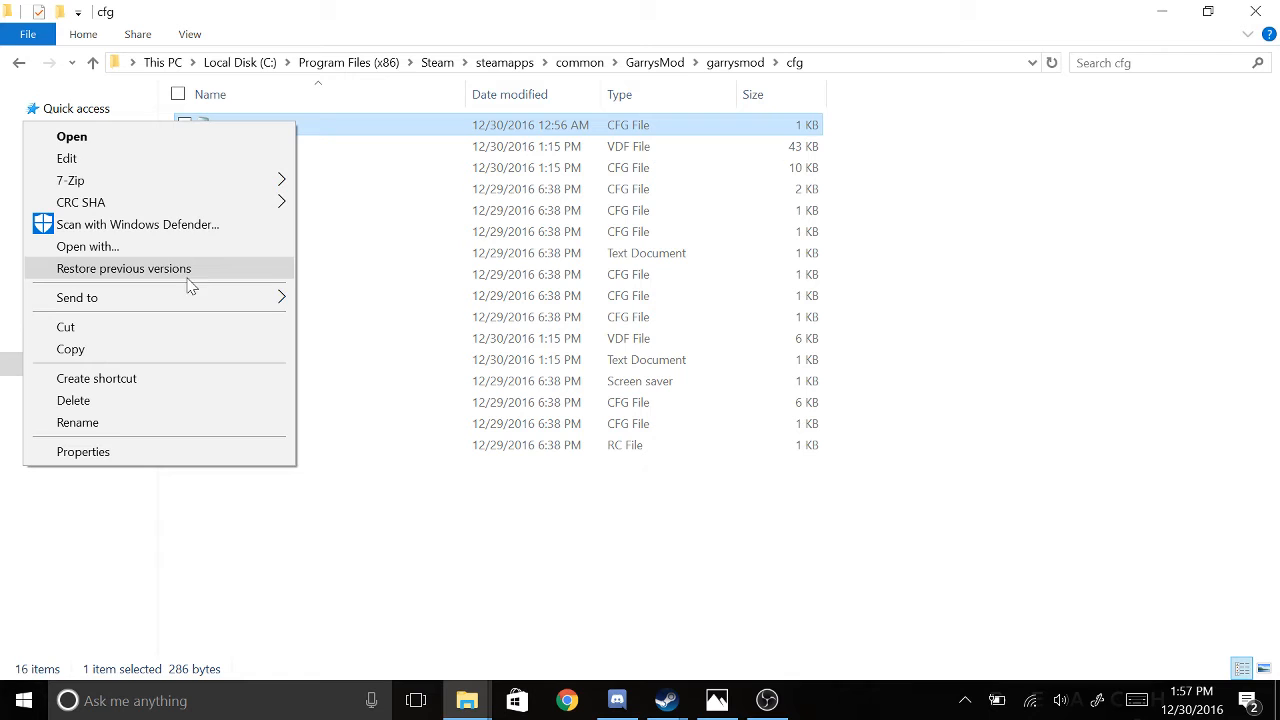
left_click(88, 246)
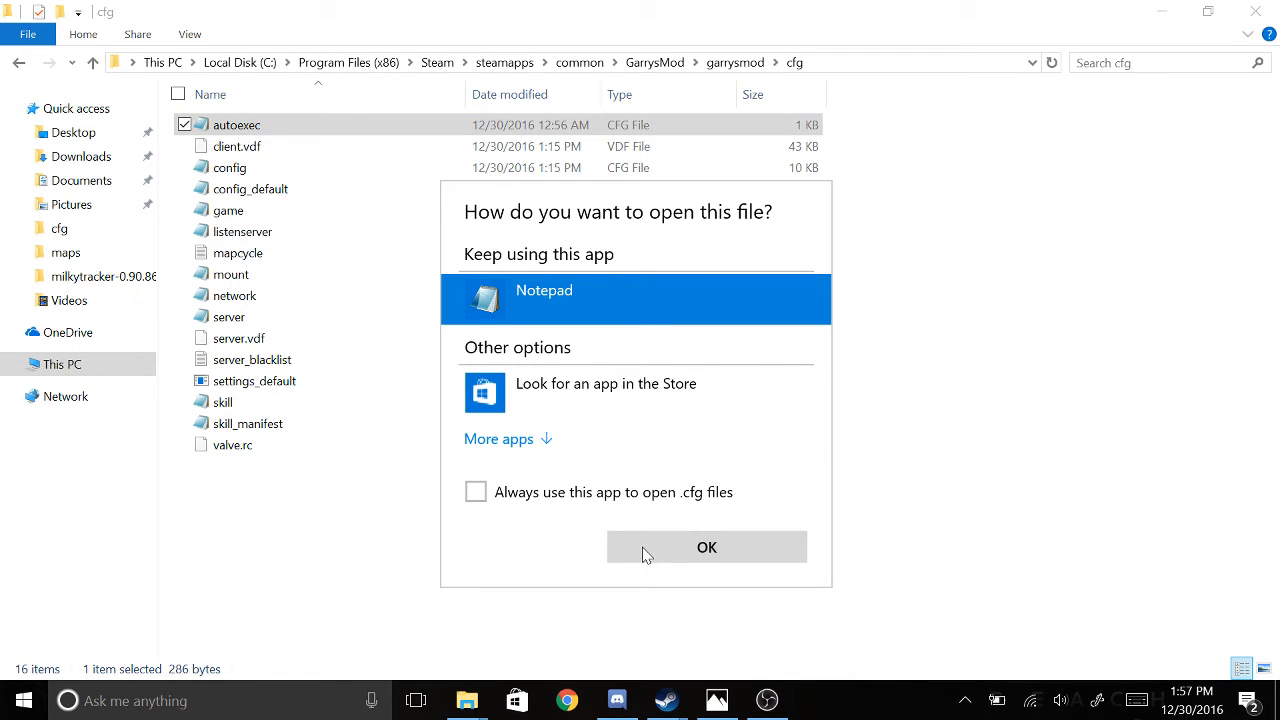
left_click(706, 548)
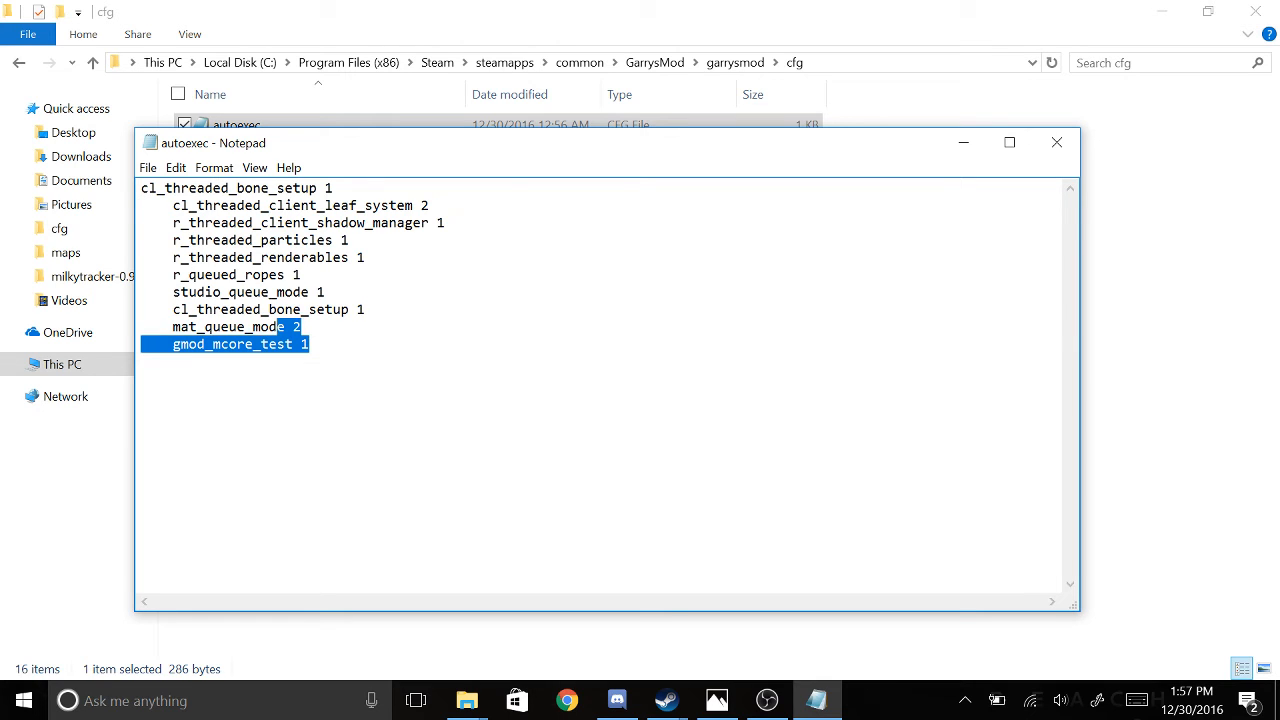
left_click(310, 344)
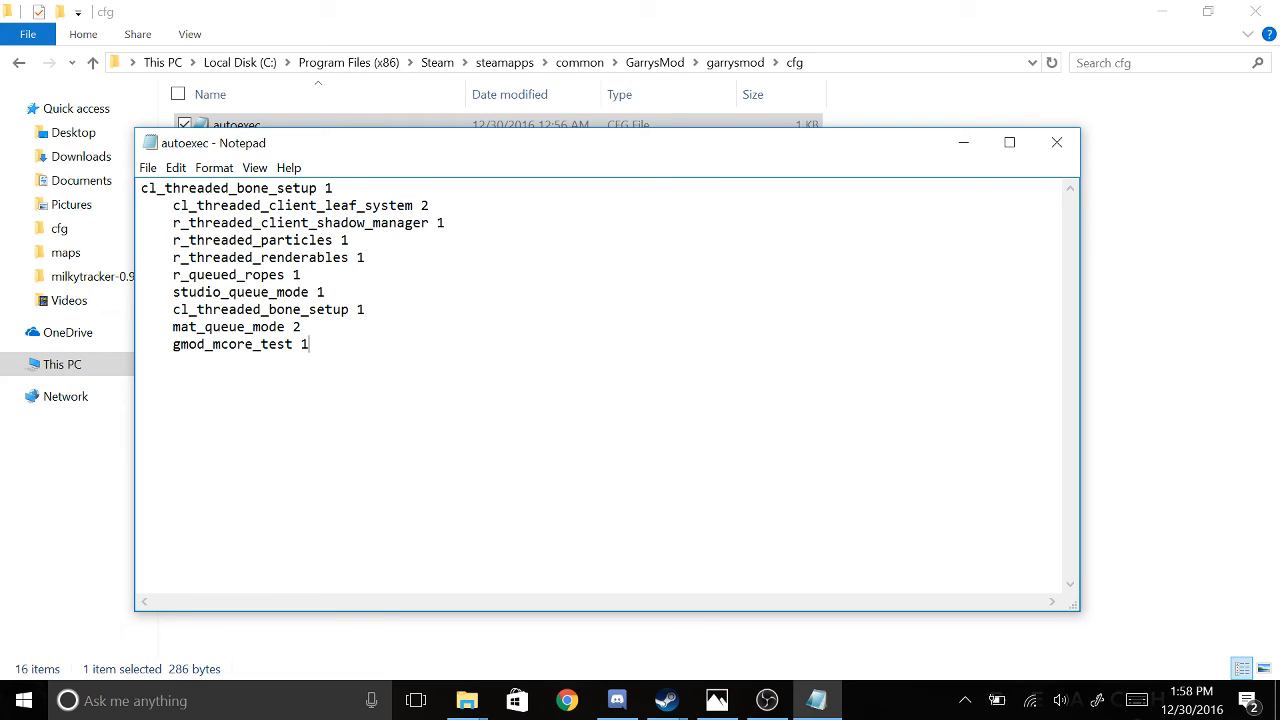
double_click(254, 344)
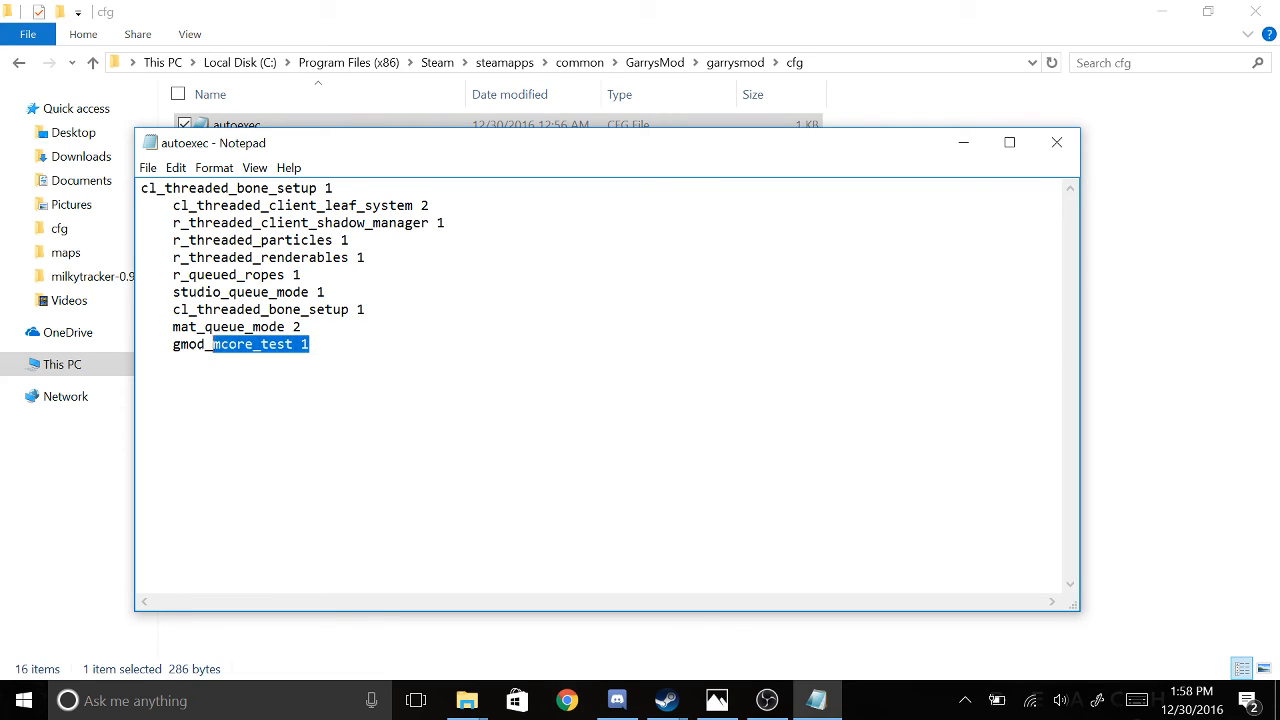